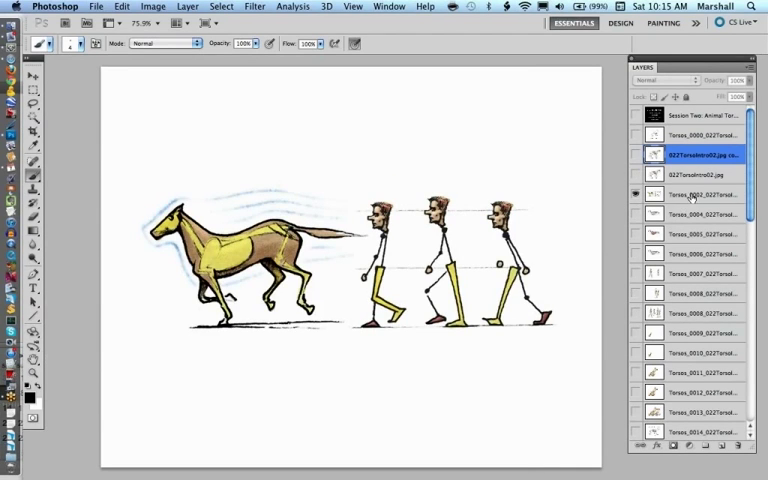
- Switch from the horse layer to the Torsos_0004 dog skeleton and sketch along its spine
left_click(700, 194)
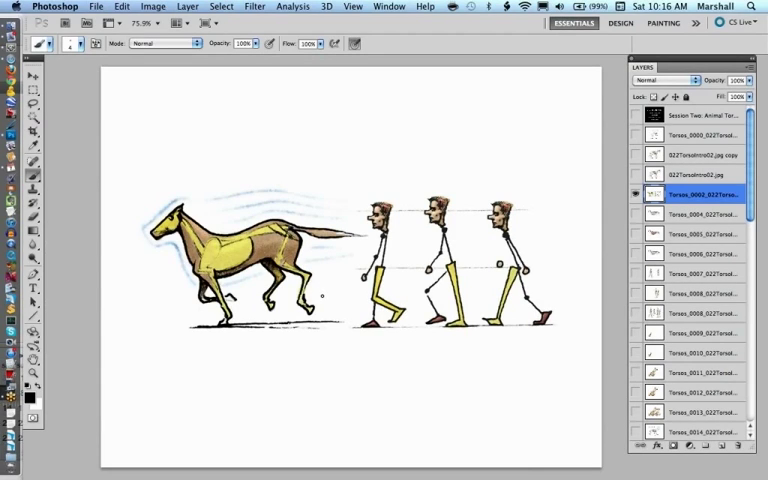
left_click(700, 213)
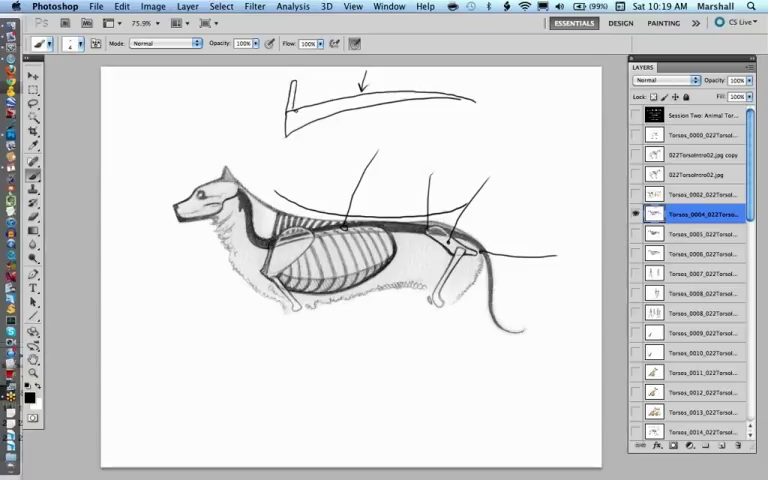
left_click_drag(300, 95, 315, 85)
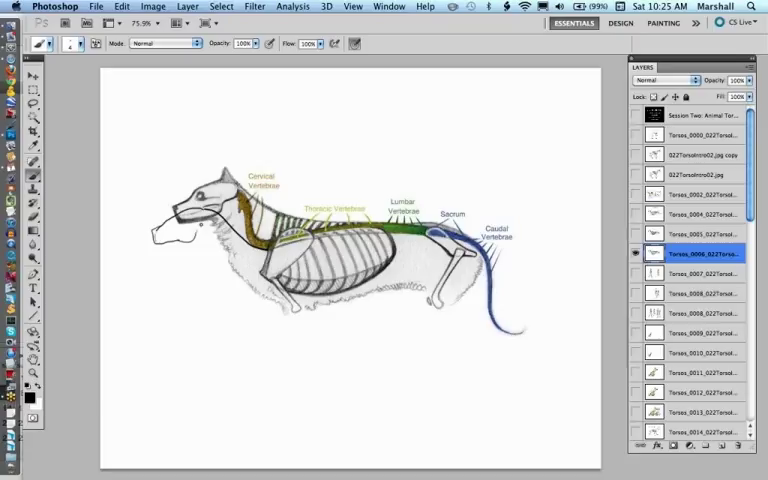
- Brush a loop around the Cervical Vertebrae label on the colour-coded dog spine
left_click_drag(205, 225, 265, 160)
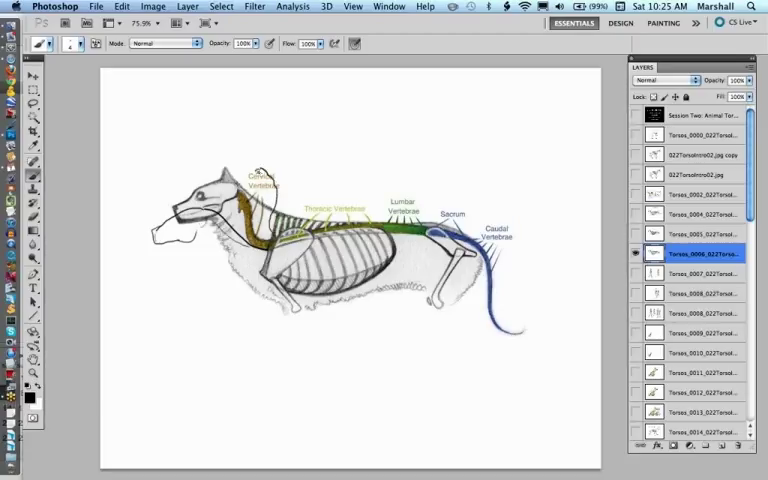